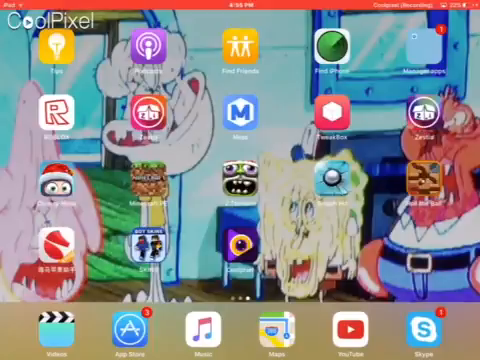
scroll("left", 3)
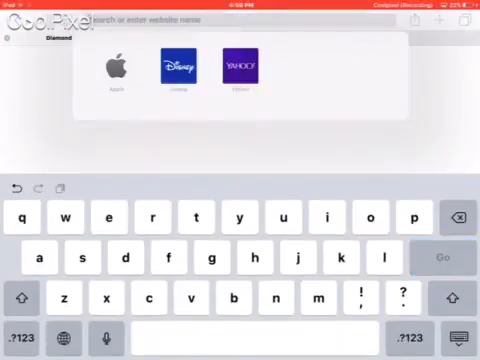
type("ios.haimawan.com")
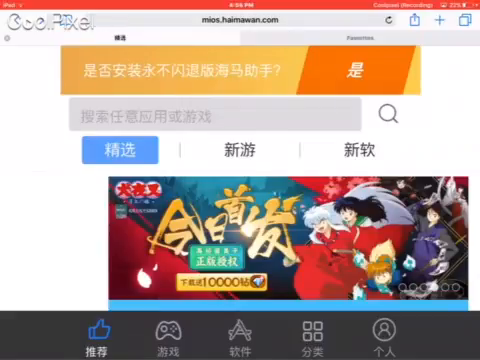
type("mine")
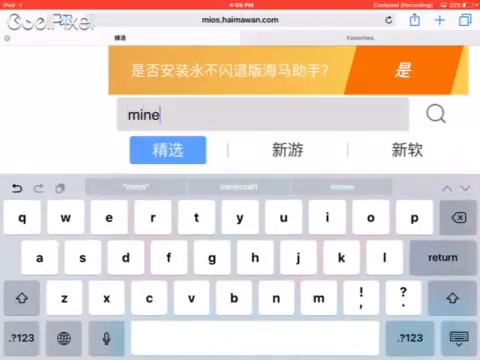
type("craft:")
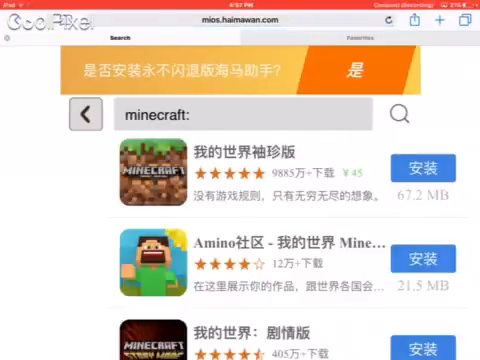
scroll("down", 3)
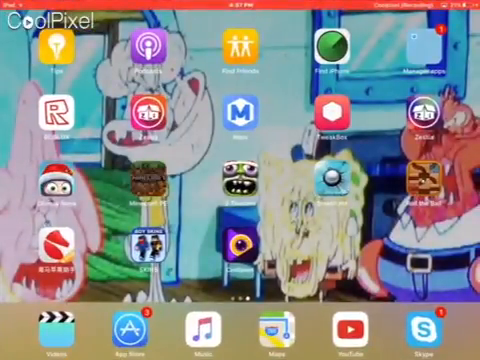
scroll("left", 3)
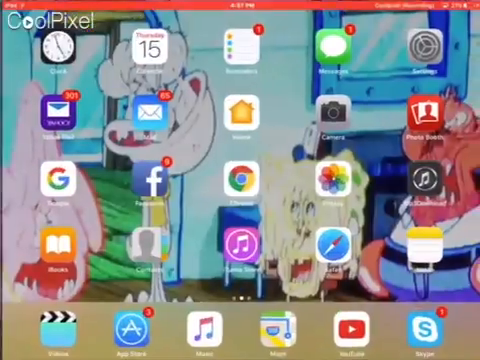
scroll("left", 3)
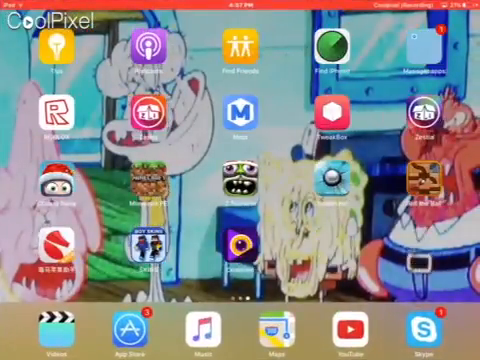